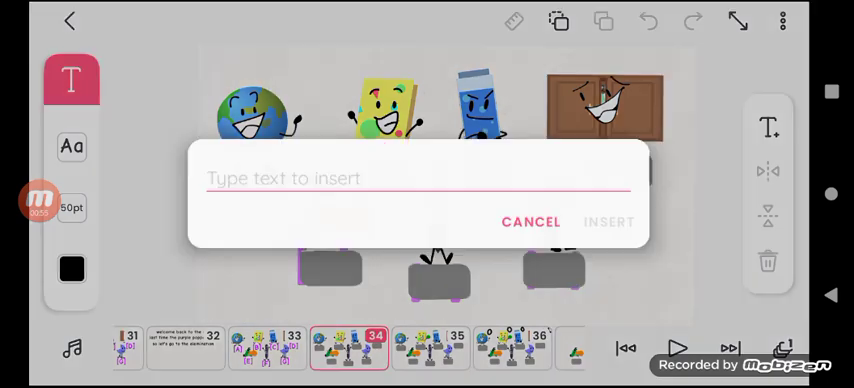
Cancel the empty text insert dialog so no text is added to the frame
left_click(530, 220)
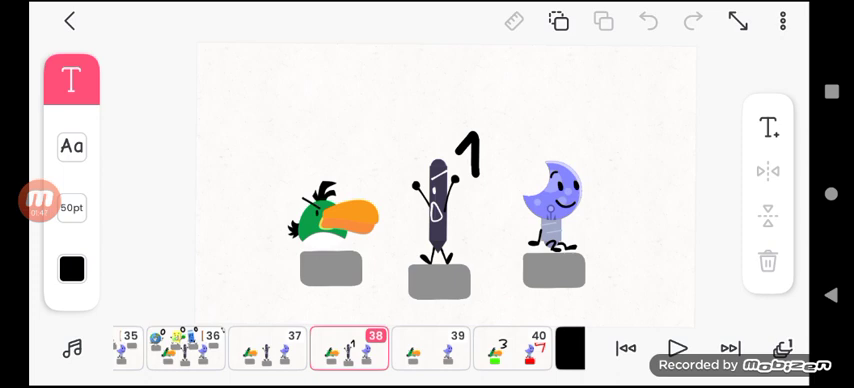
Play the animation from frame 38 through to frame 47's strike 1 / strike 2 / out board
left_click(40, 200)
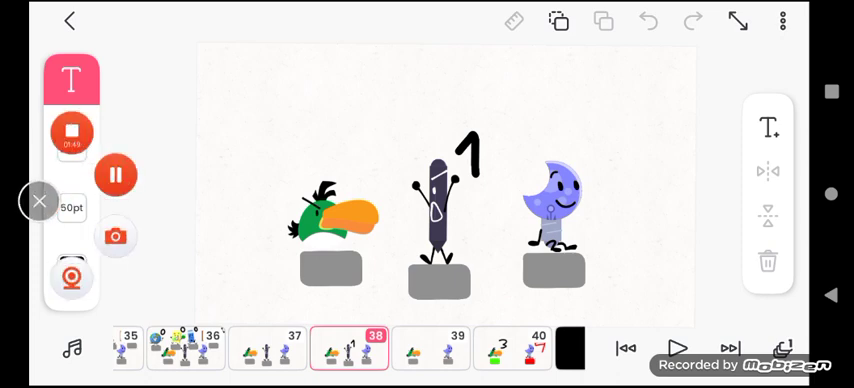
left_click(72, 80)
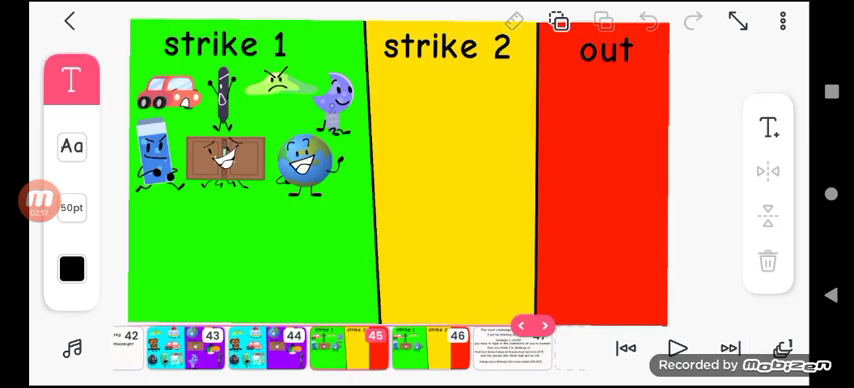
left_click(540, 326)
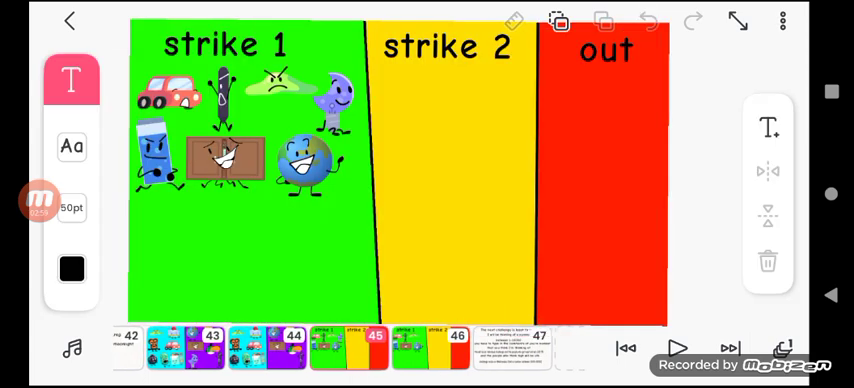